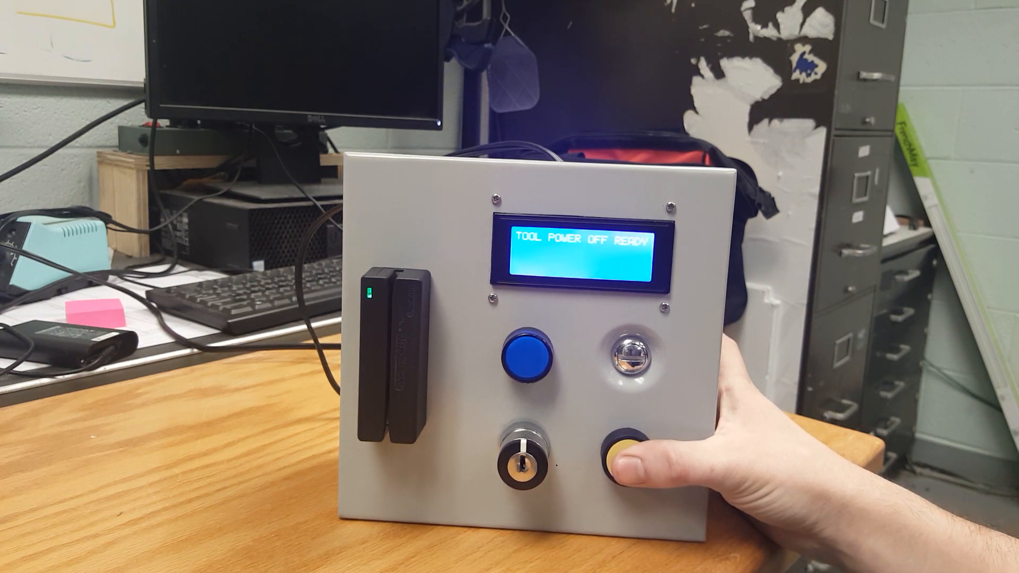
pyautogui.click(628, 455)
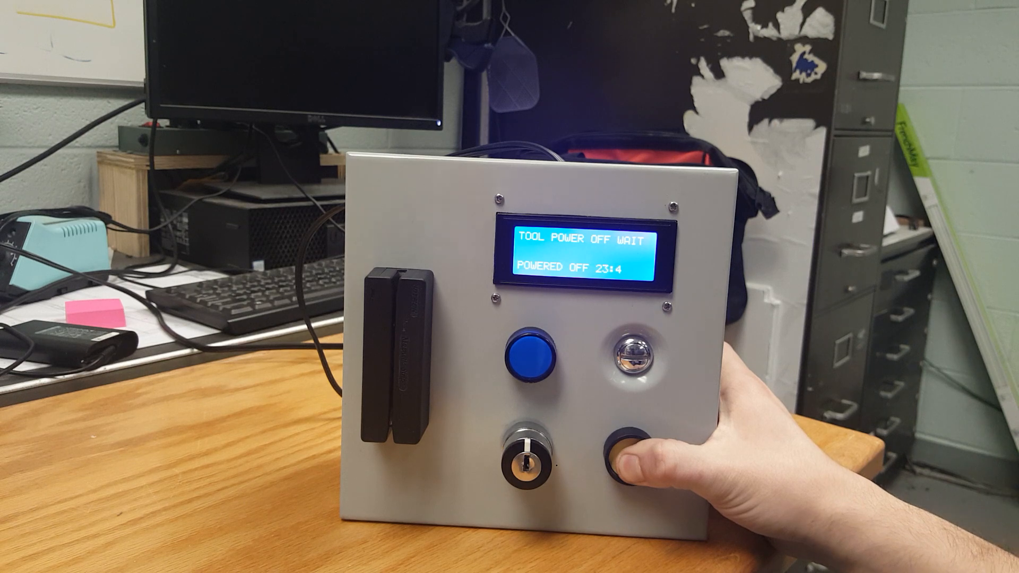
pyautogui.click(634, 449)
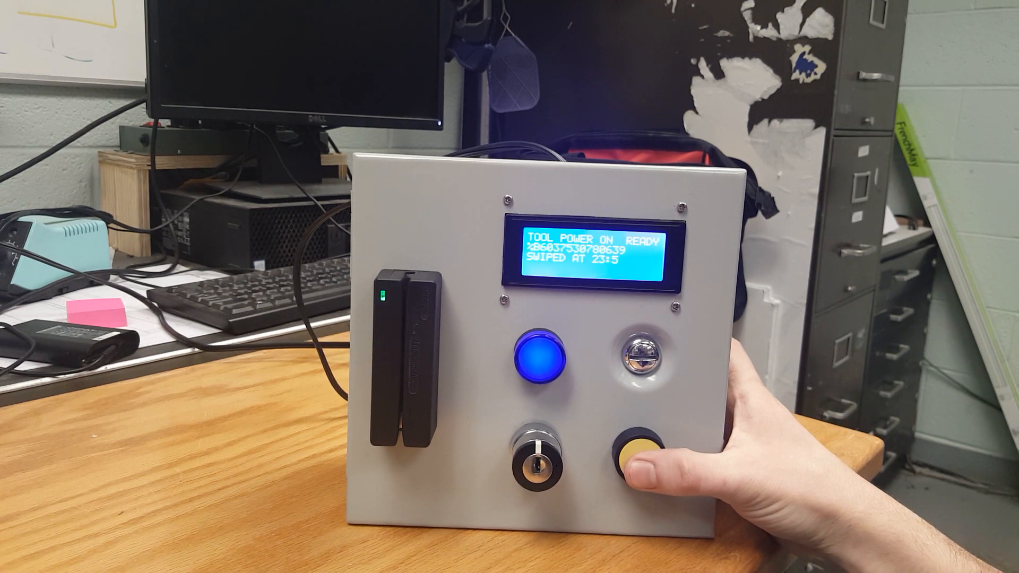
pyautogui.click(643, 461)
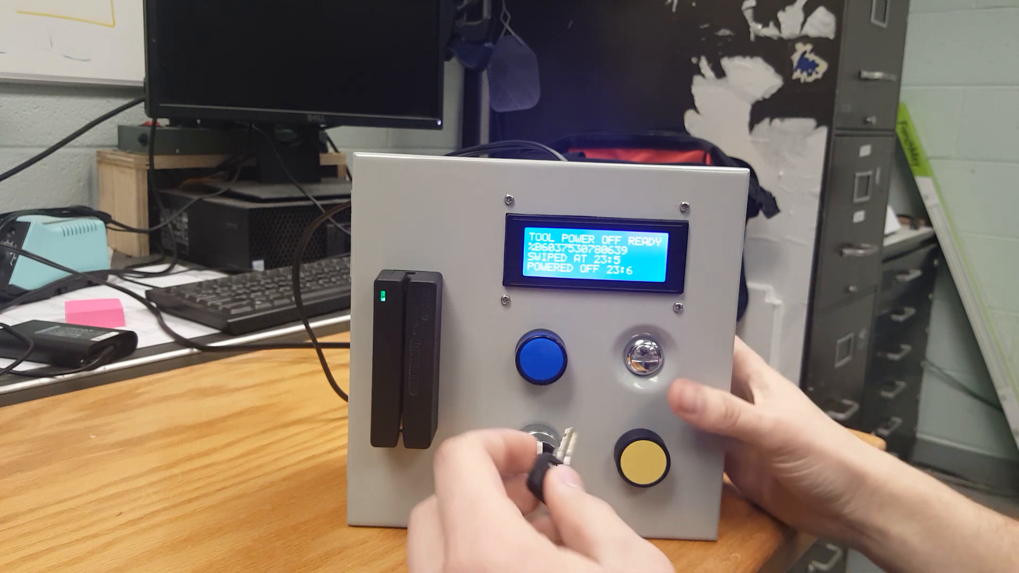
pyautogui.click(541, 361)
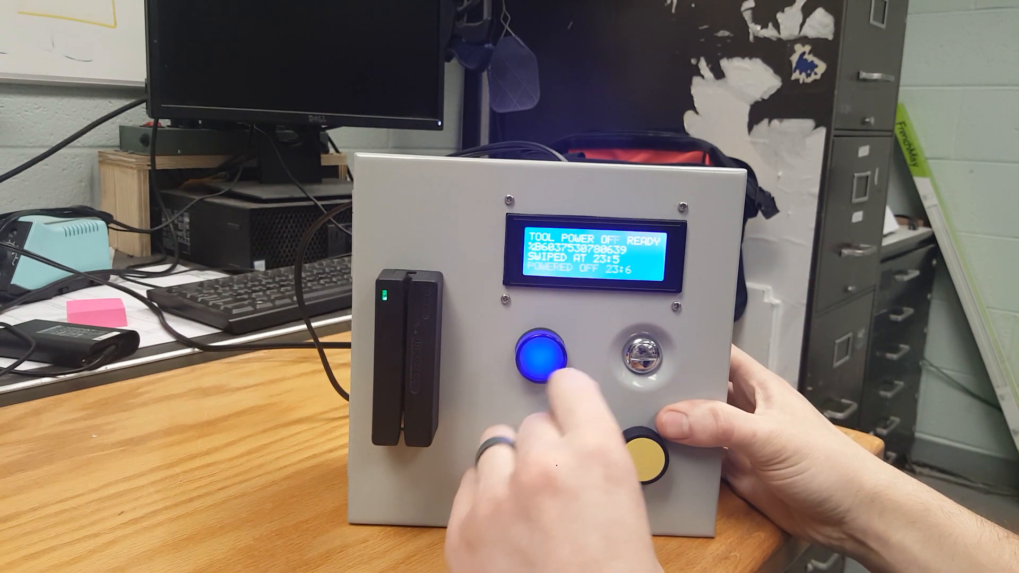
pyautogui.click(542, 360)
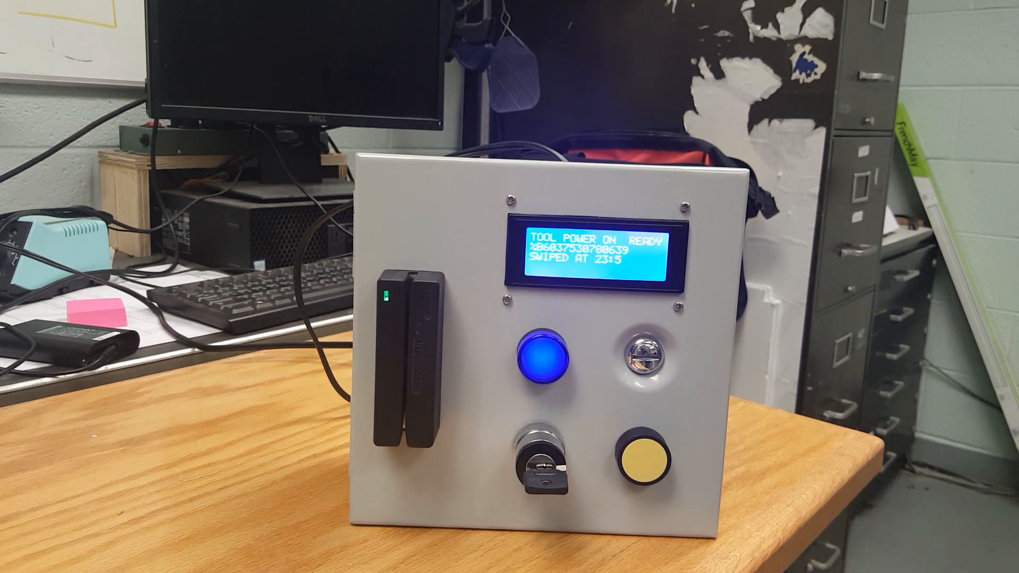